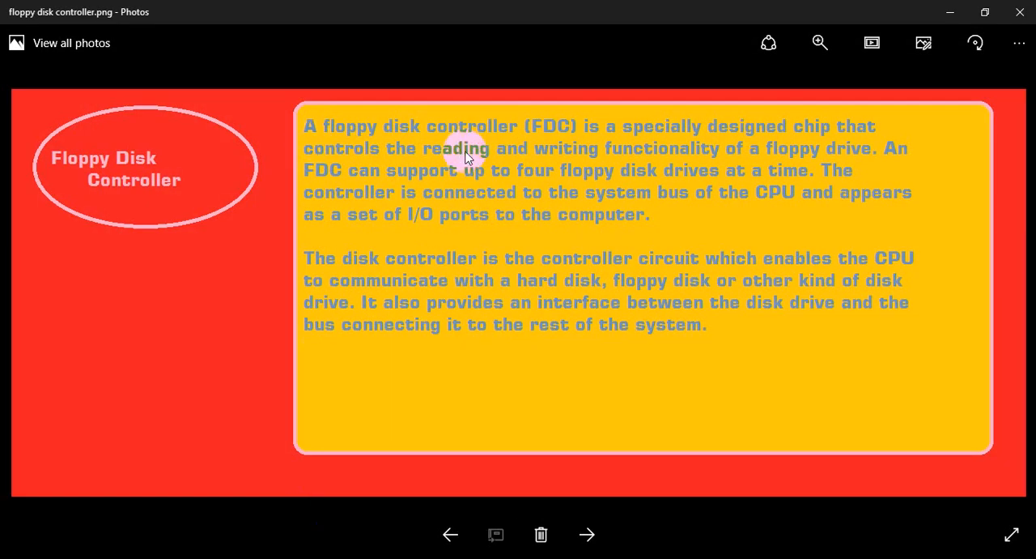
mouse_move(534, 126)
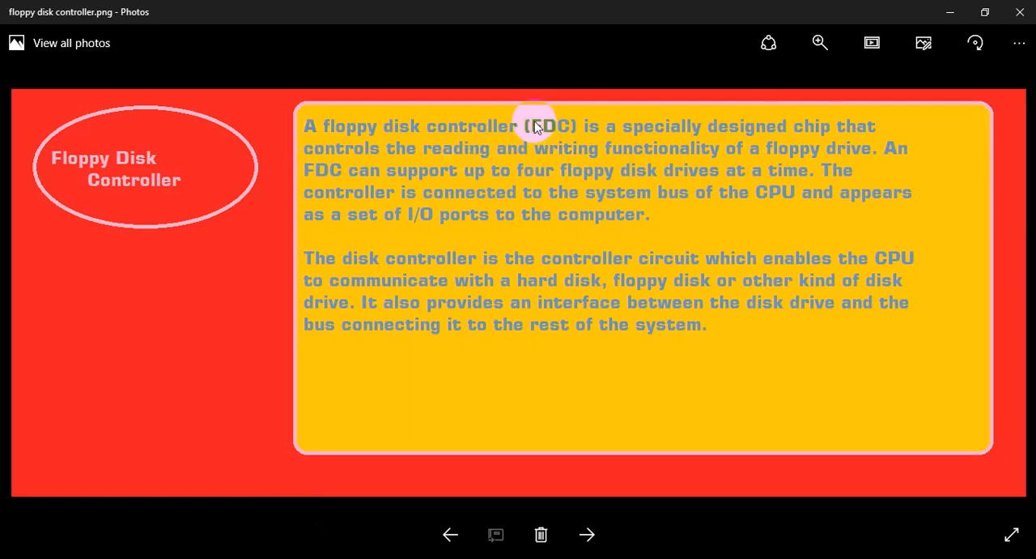
mouse_move(838, 144)
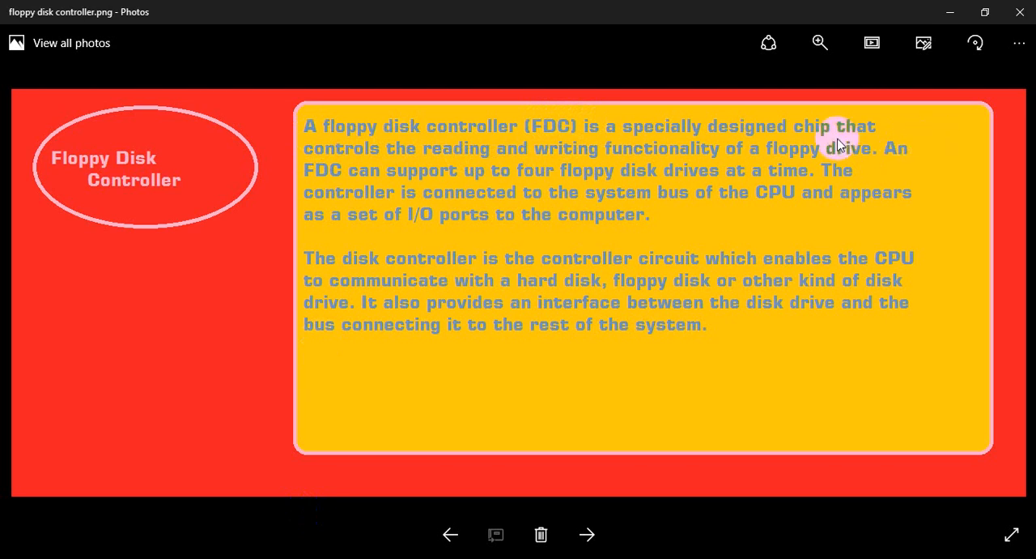
mouse_move(686, 152)
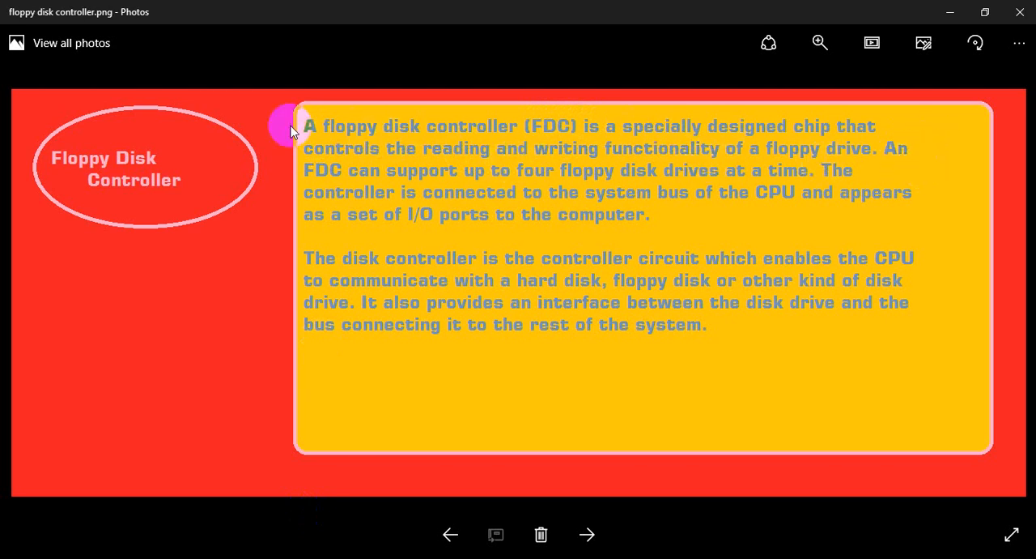
mouse_move(613, 202)
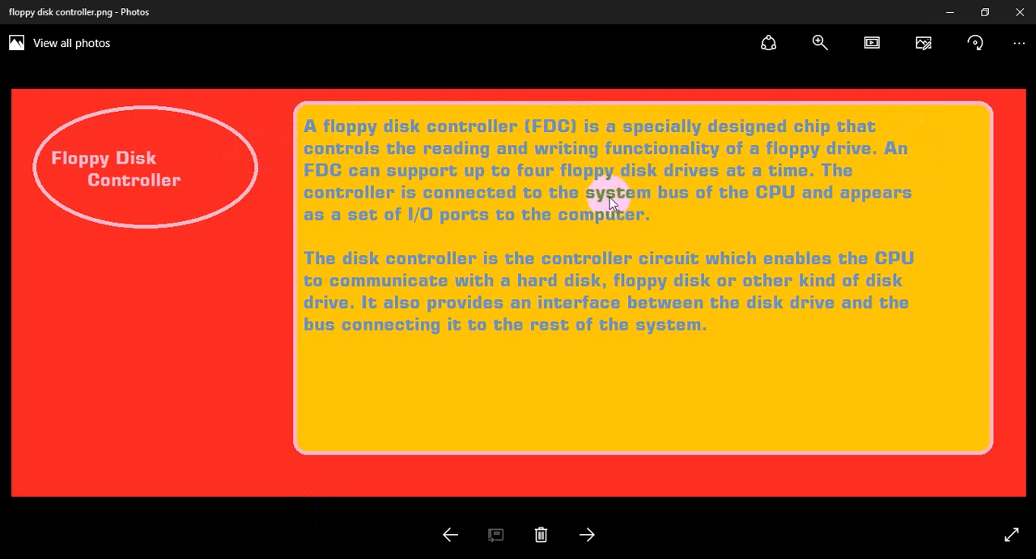
mouse_move(857, 198)
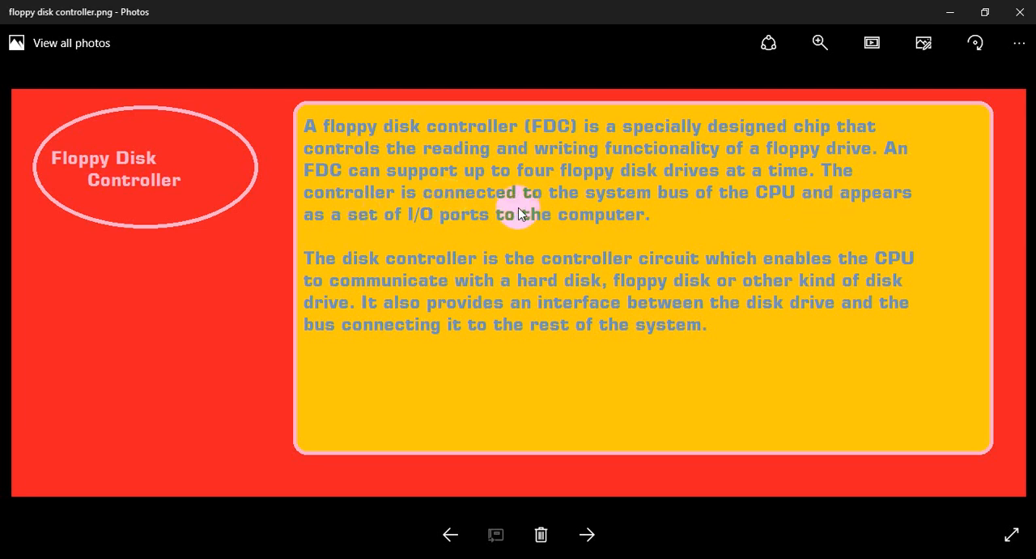
mouse_move(463, 240)
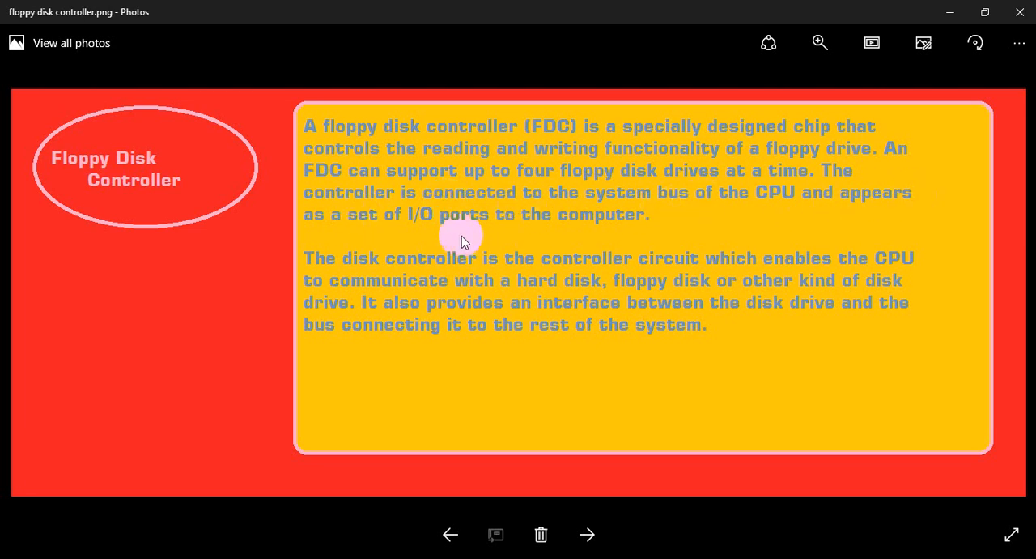
mouse_move(648, 247)
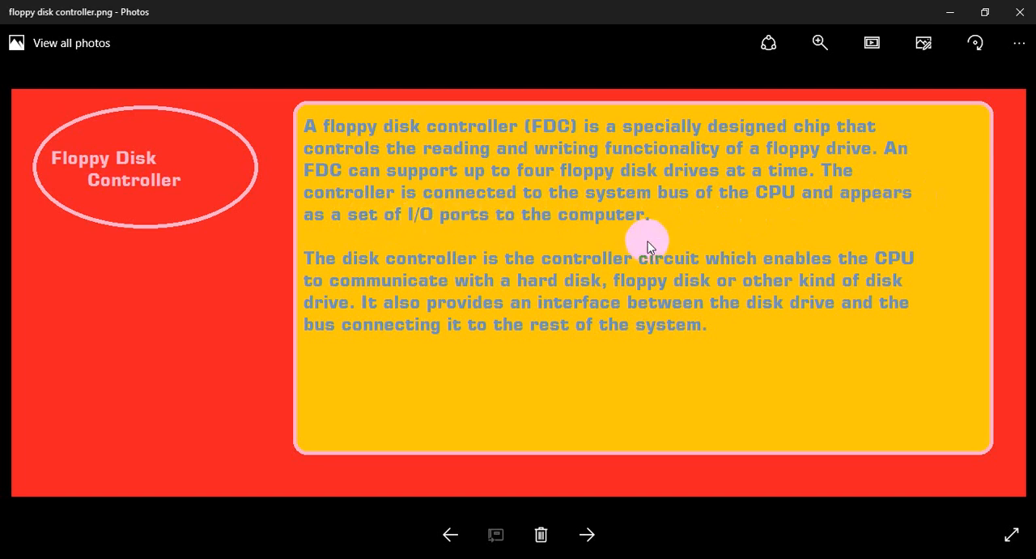
mouse_move(546, 258)
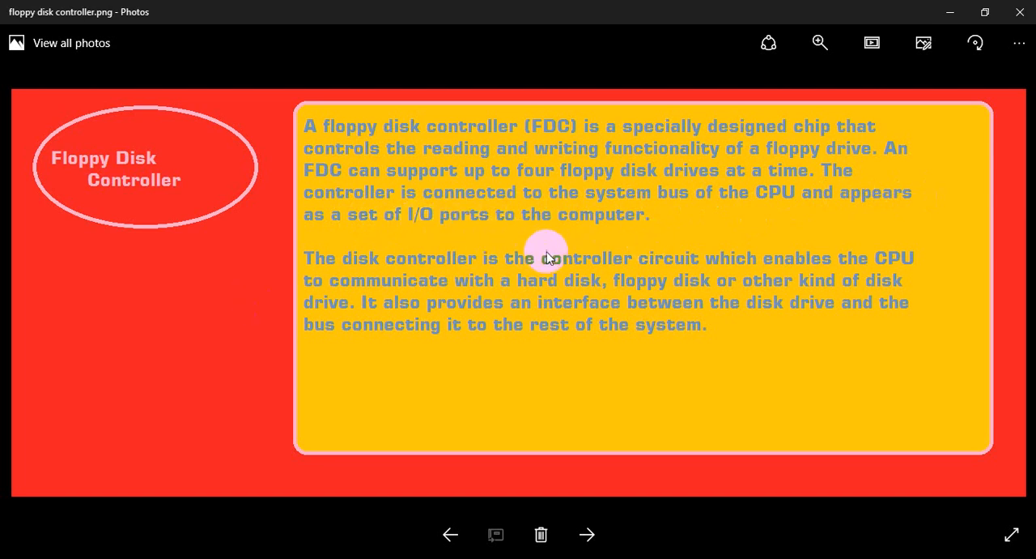
mouse_move(489, 328)
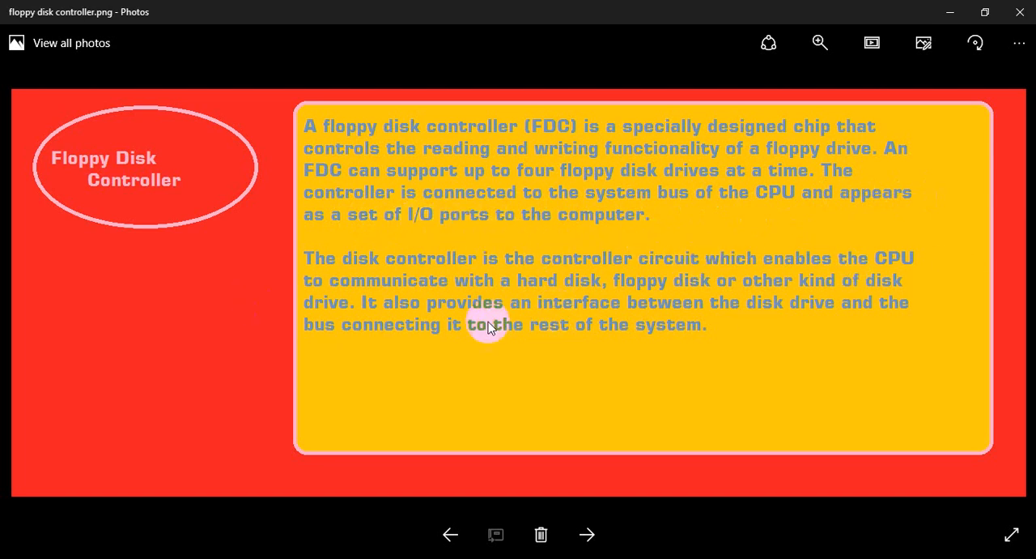
mouse_move(630, 285)
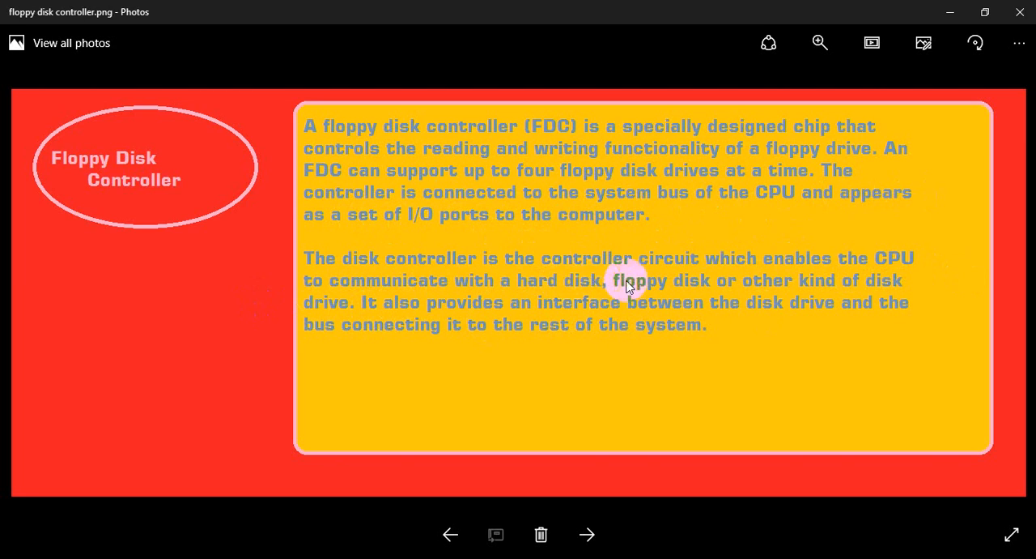
mouse_move(496, 314)
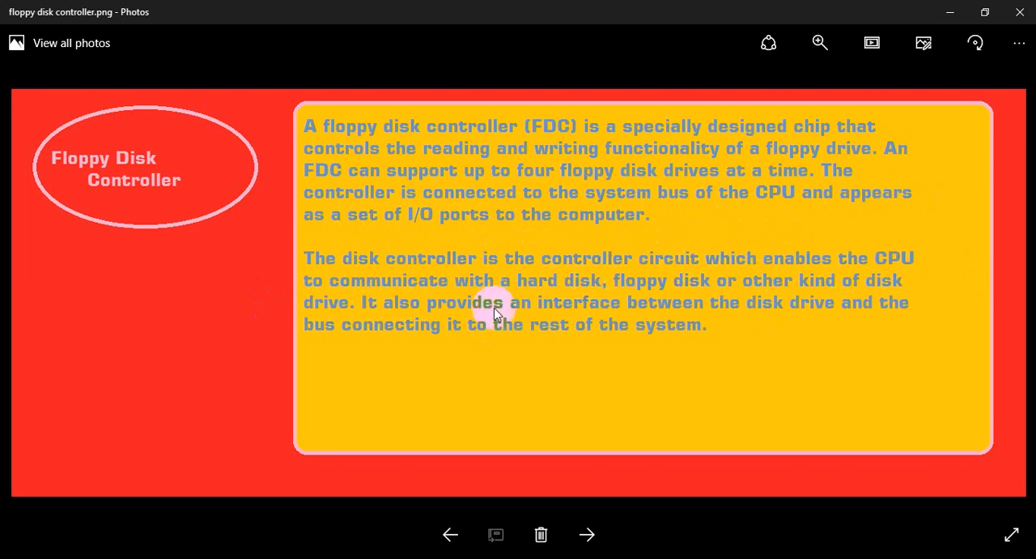
mouse_move(315, 334)
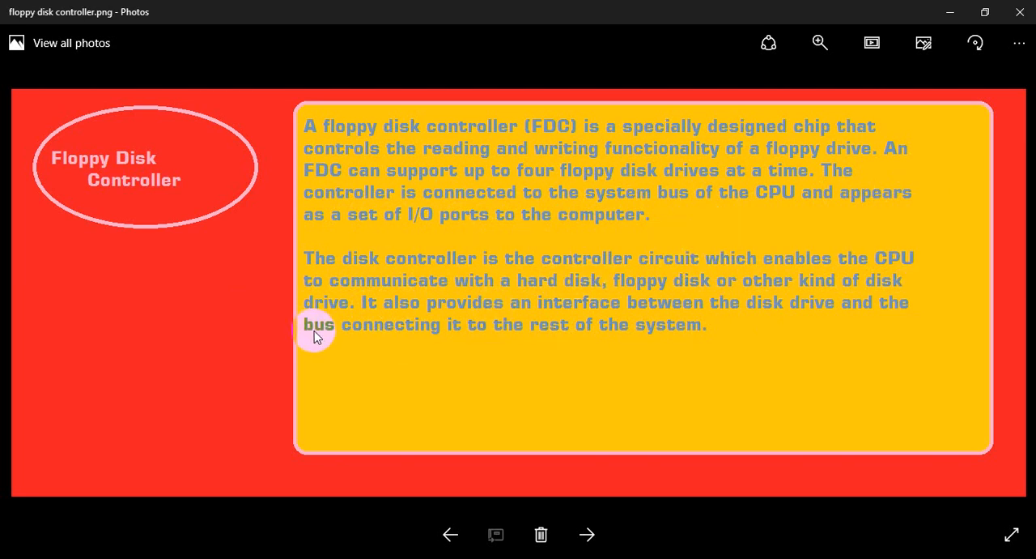
mouse_move(662, 312)
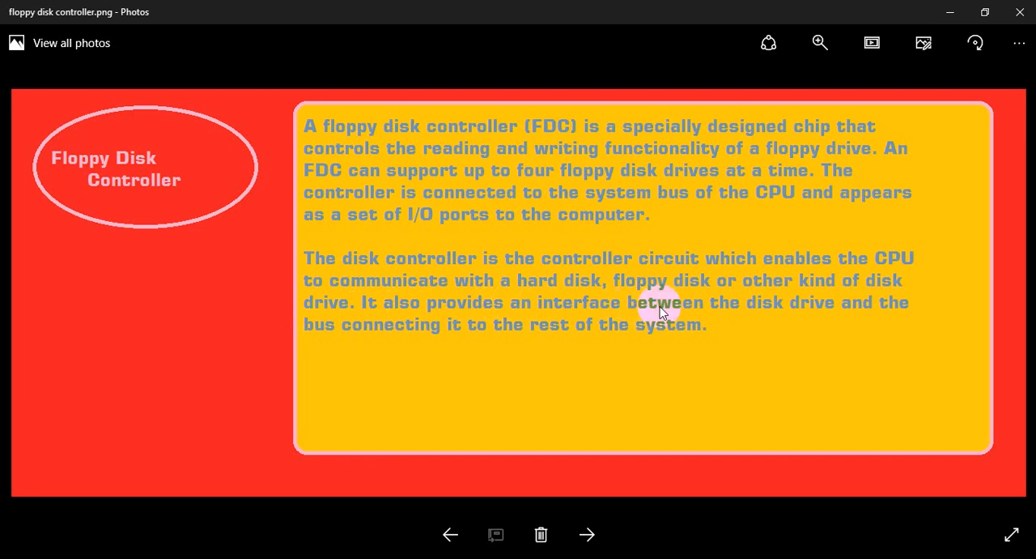
mouse_move(486, 370)
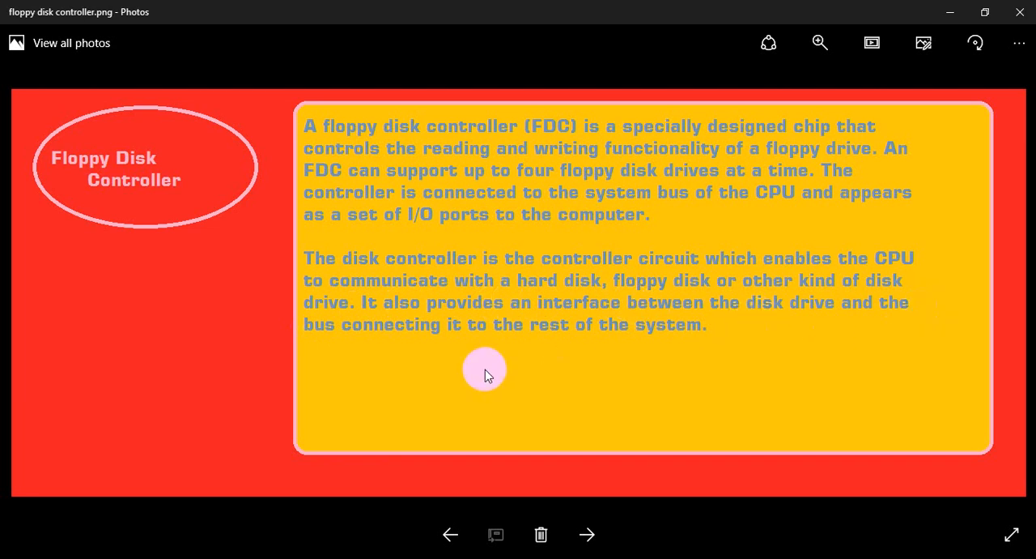
mouse_move(547, 418)
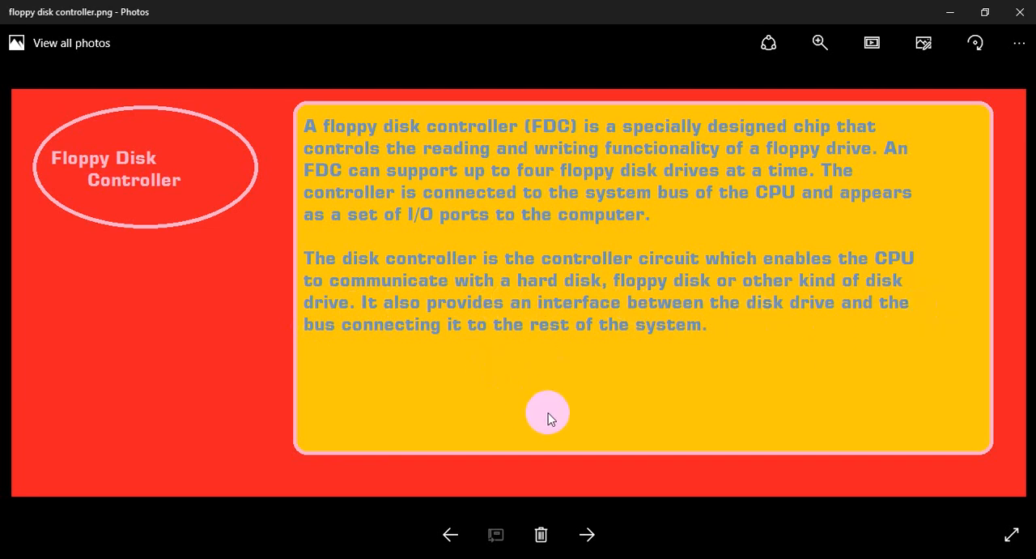